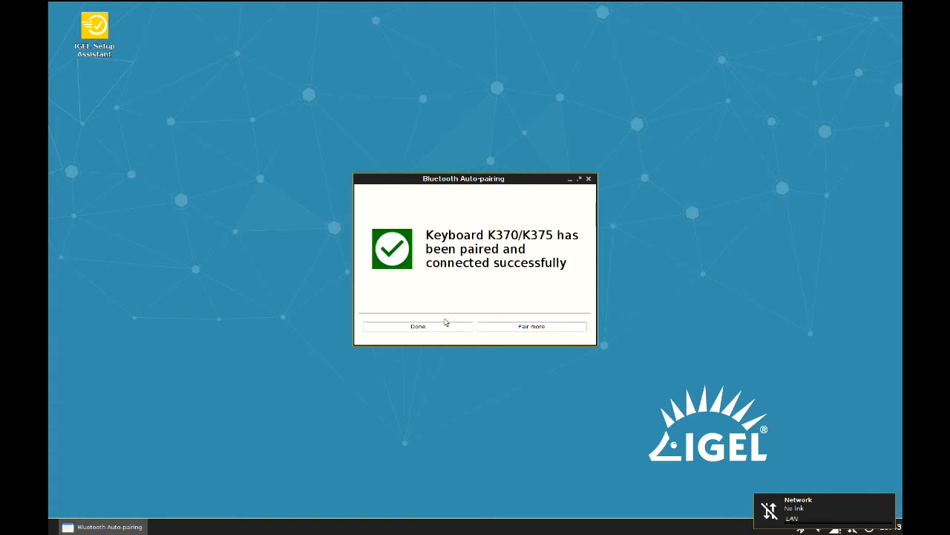
- Close the Bluetooth Auto-pairing confirmation so the Setup Assistant Language page appears with English selected
left_click(418, 327)
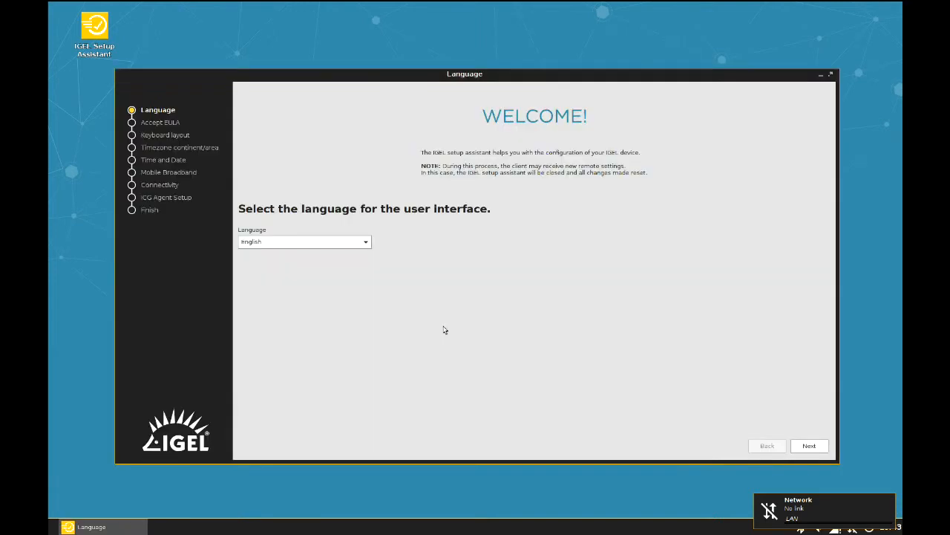
mouse_move(279, 226)
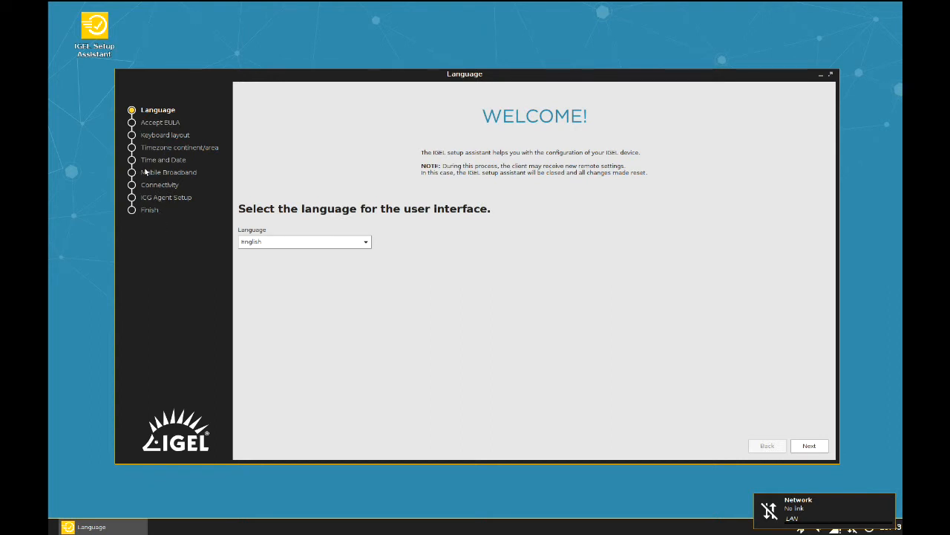
mouse_move(198, 181)
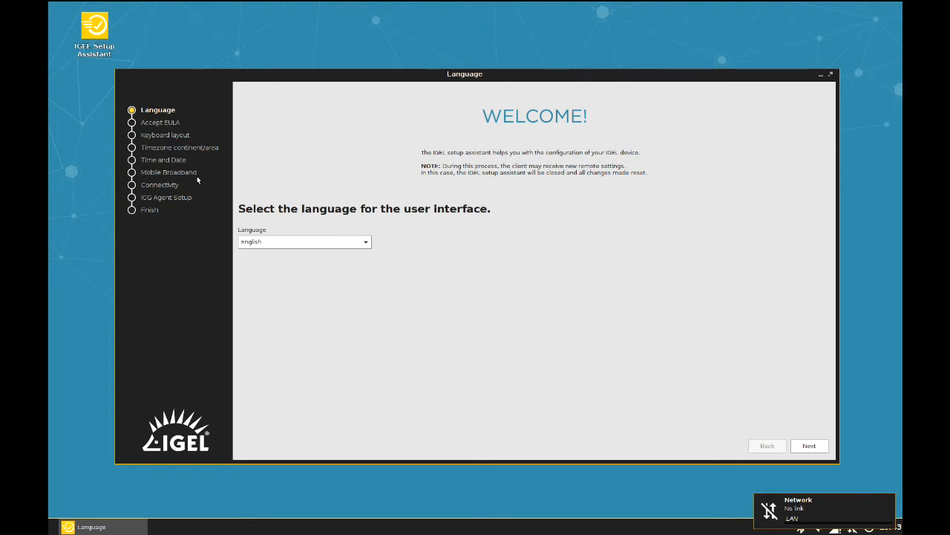
mouse_move(260, 181)
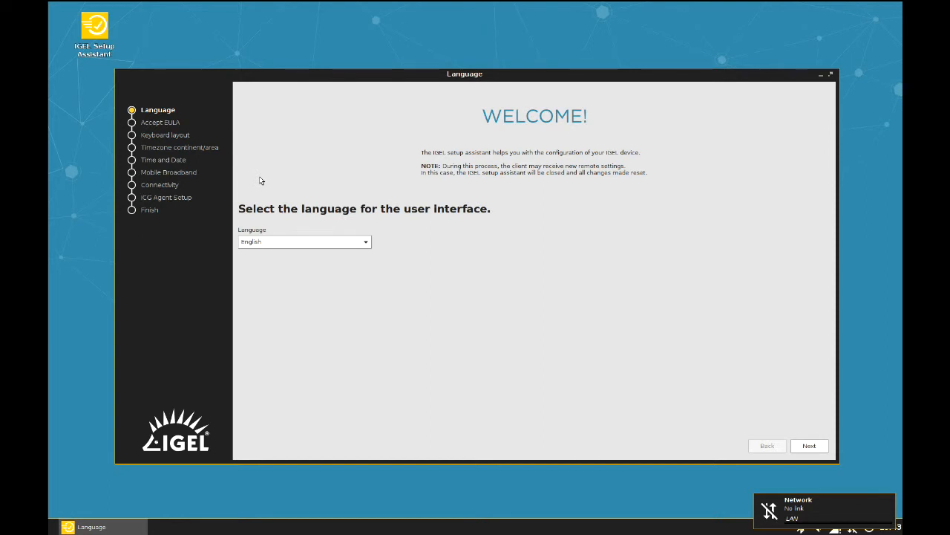
mouse_move(344, 244)
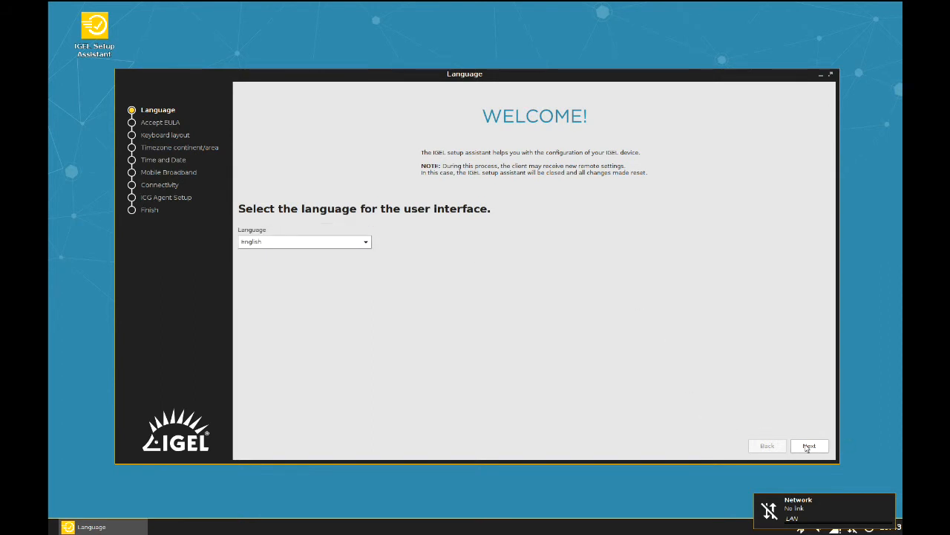
- Keep English, accept the EULA, choose the German keyboard layout and keep the UTC timezone
left_click(808, 445)
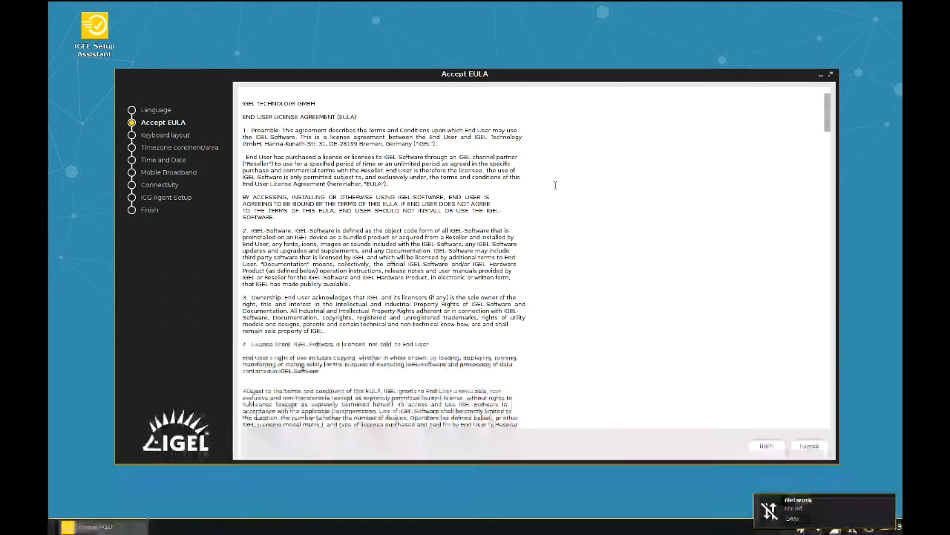
left_click(808, 445)
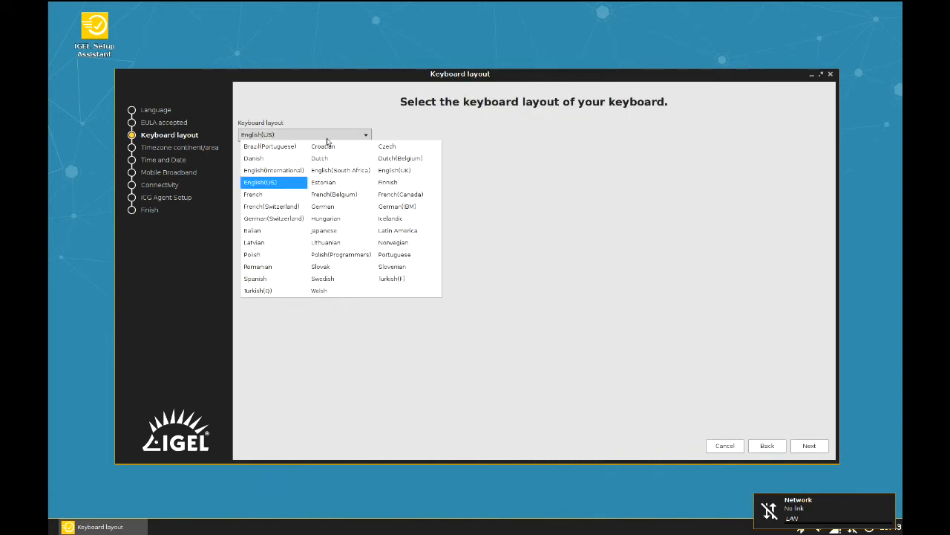
left_click(322, 205)
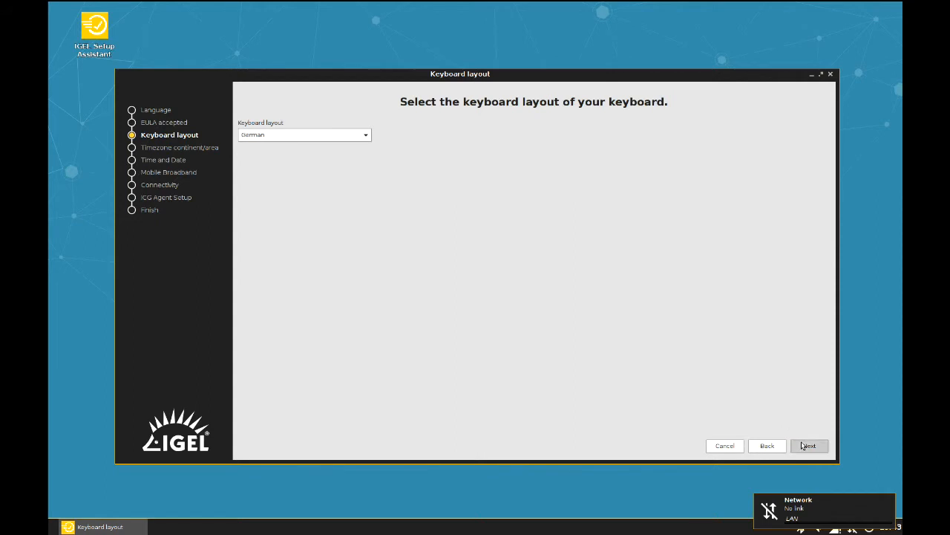
left_click(808, 445)
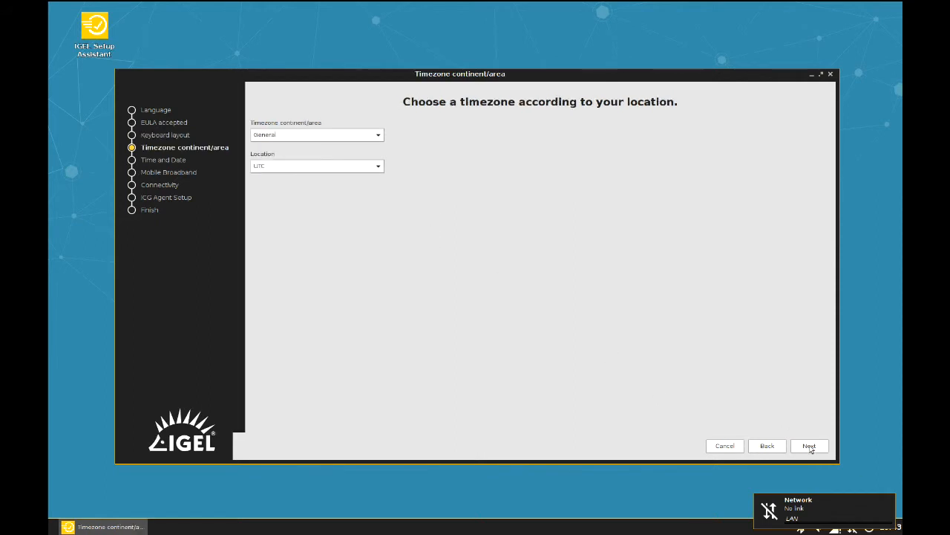
left_click(808, 445)
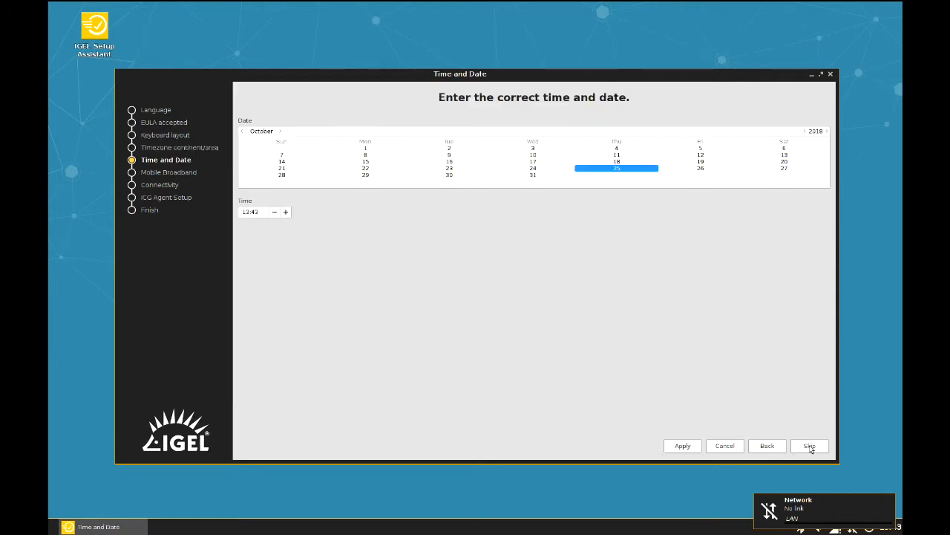
- Continue to the Mobile Broadband page and choose Germany as the country
left_click(808, 446)
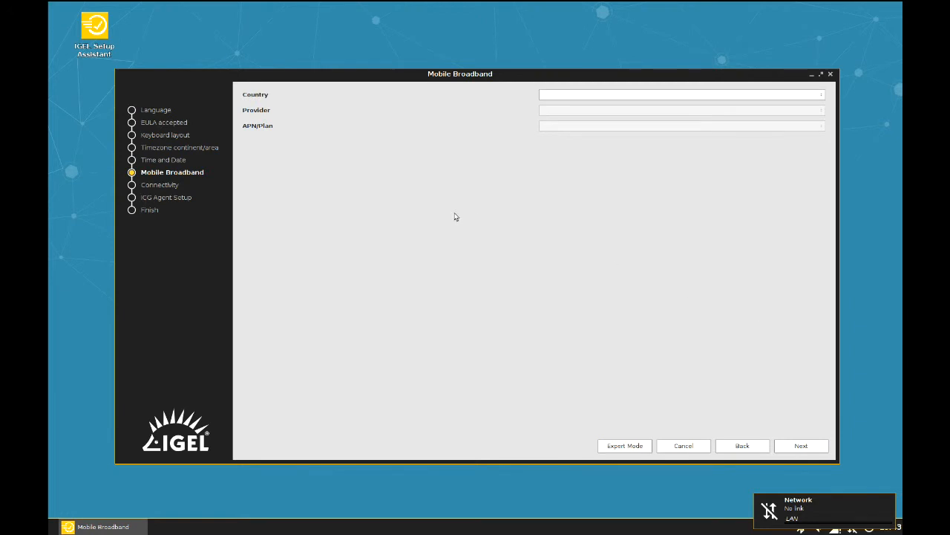
mouse_move(600, 98)
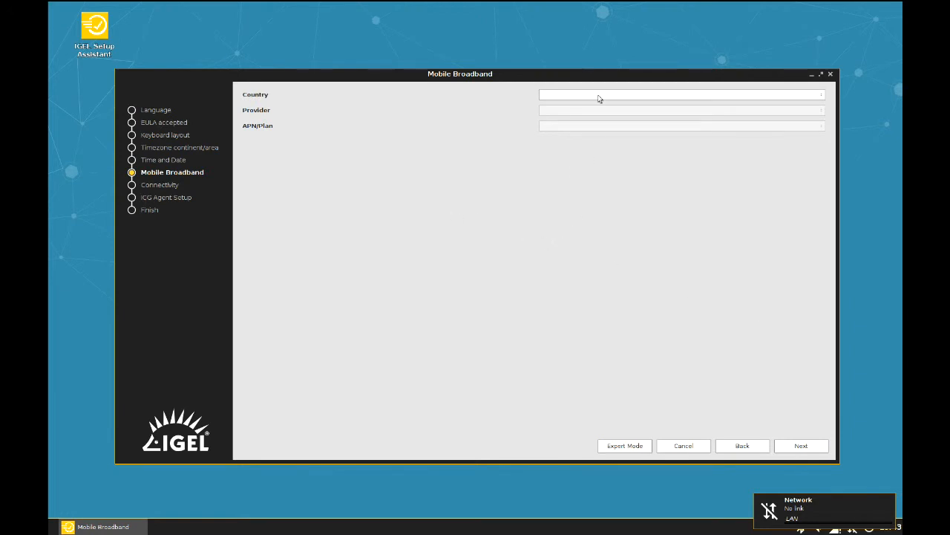
left_click(680, 95)
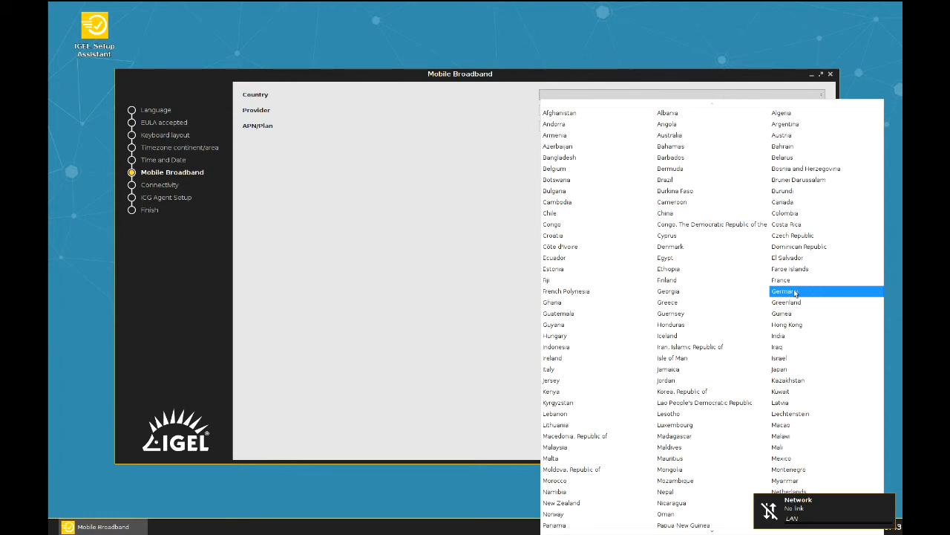
left_click(784, 291)
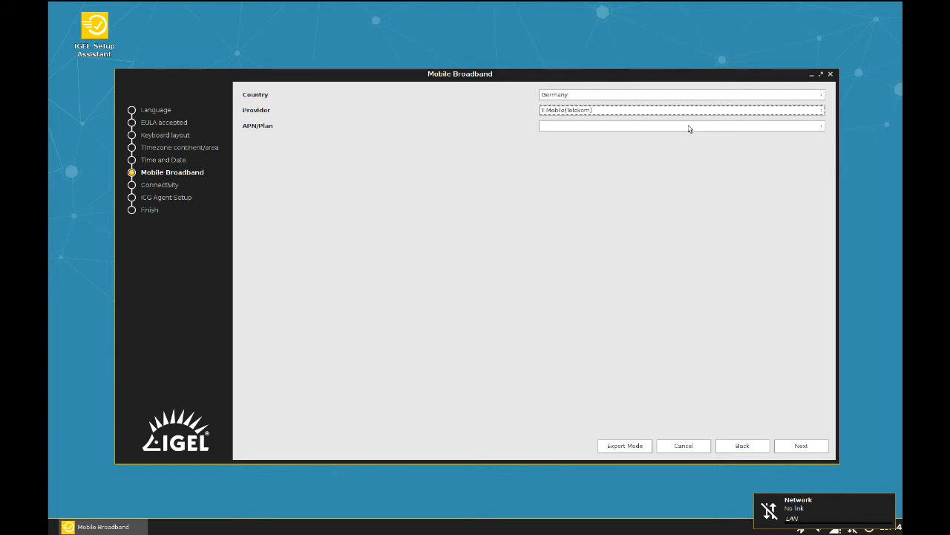
- Select provider T-Mobile (Telekom) with the internet.t-d1.de access point
left_click(682, 125)
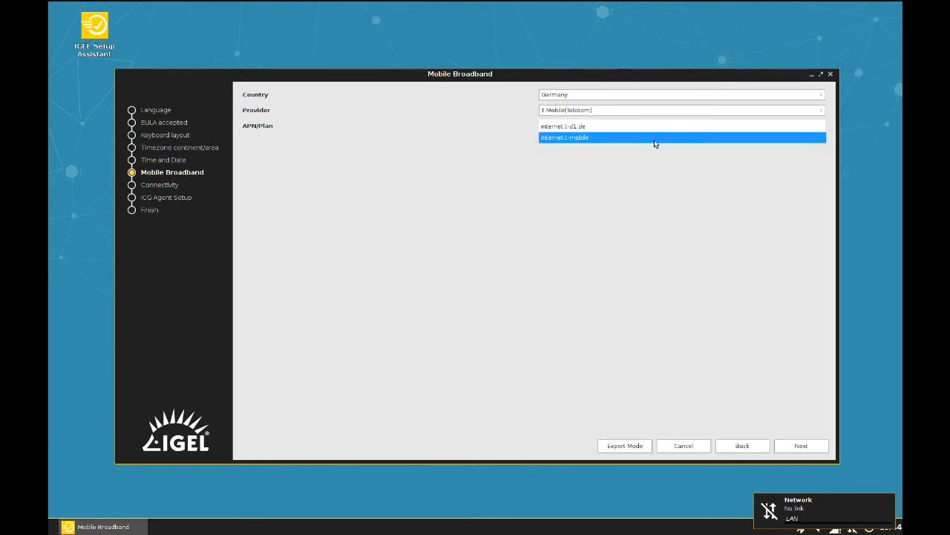
left_click(564, 137)
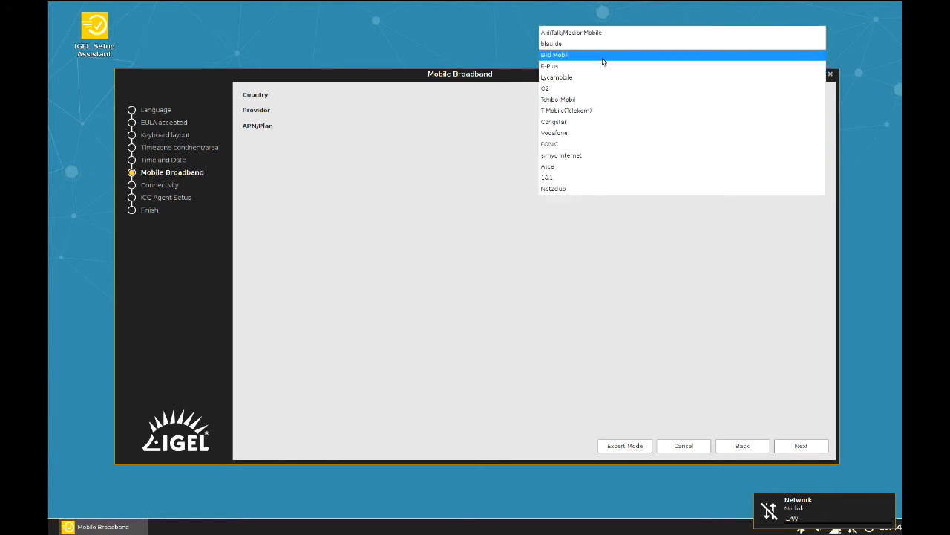
left_click(549, 66)
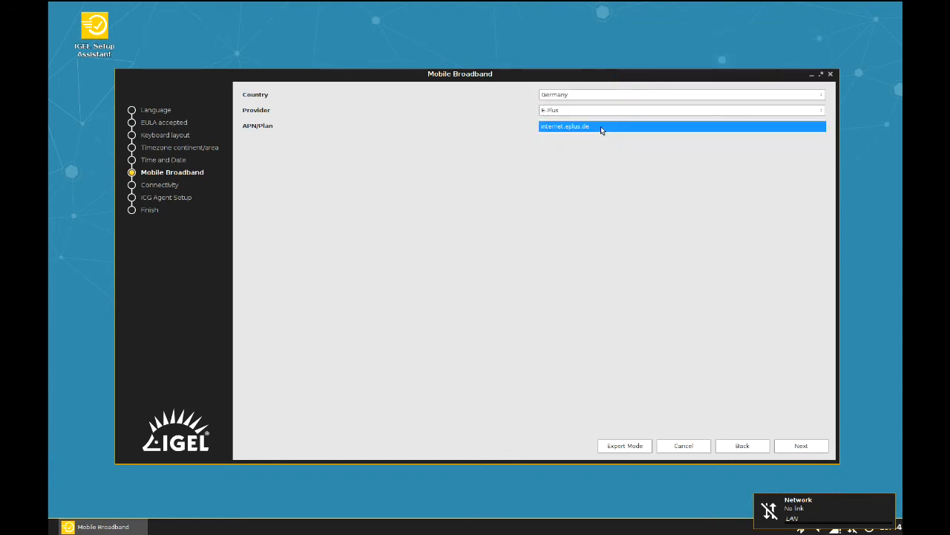
left_click(680, 110)
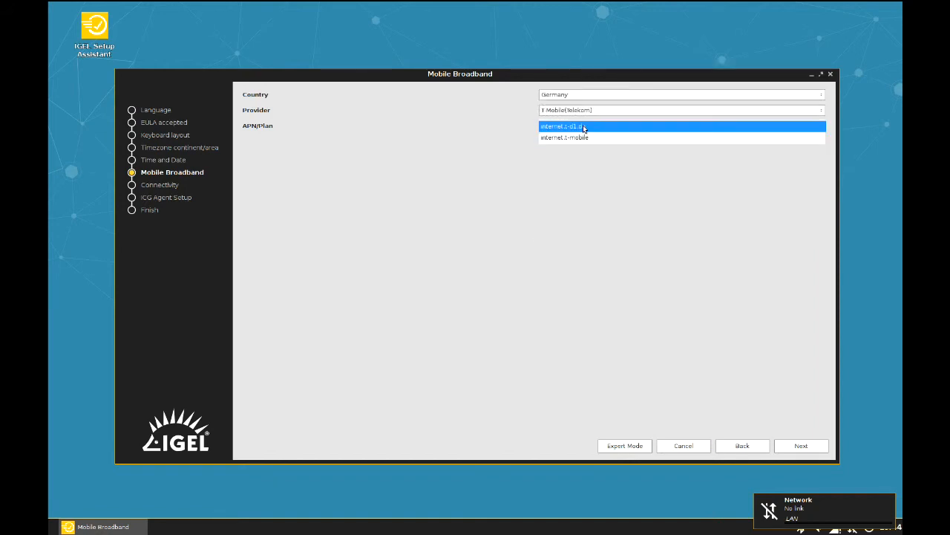
left_click(563, 126)
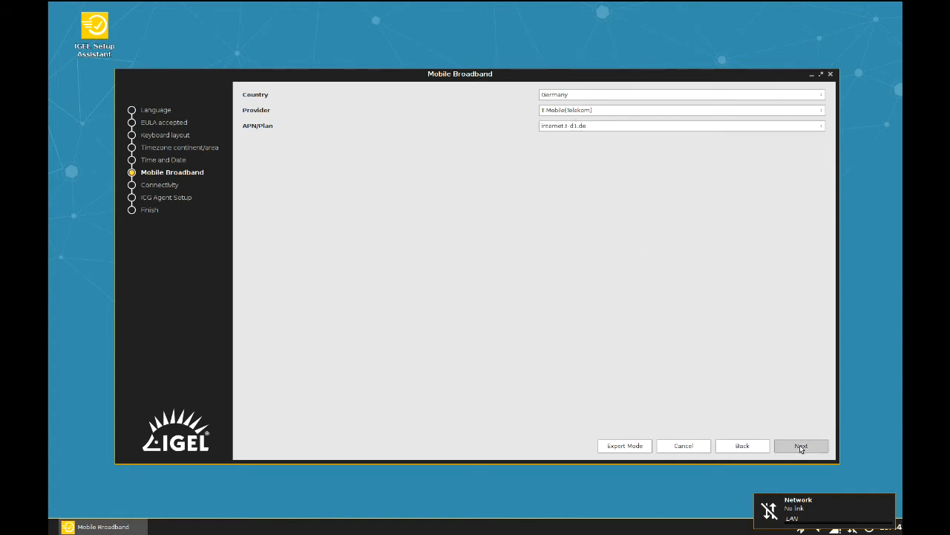
- Enter the SIM card PIN and confirm it so the mobile network connects
left_click(802, 445)
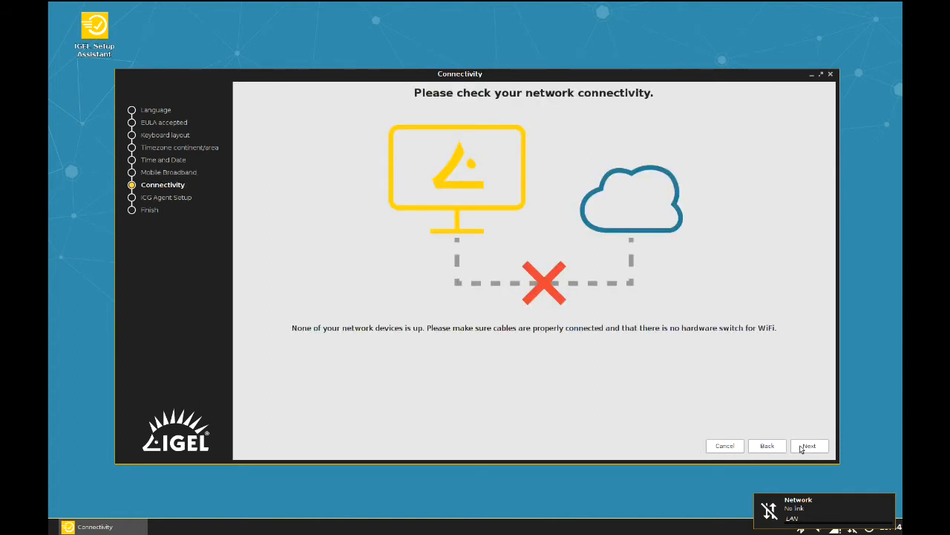
mouse_move(796, 380)
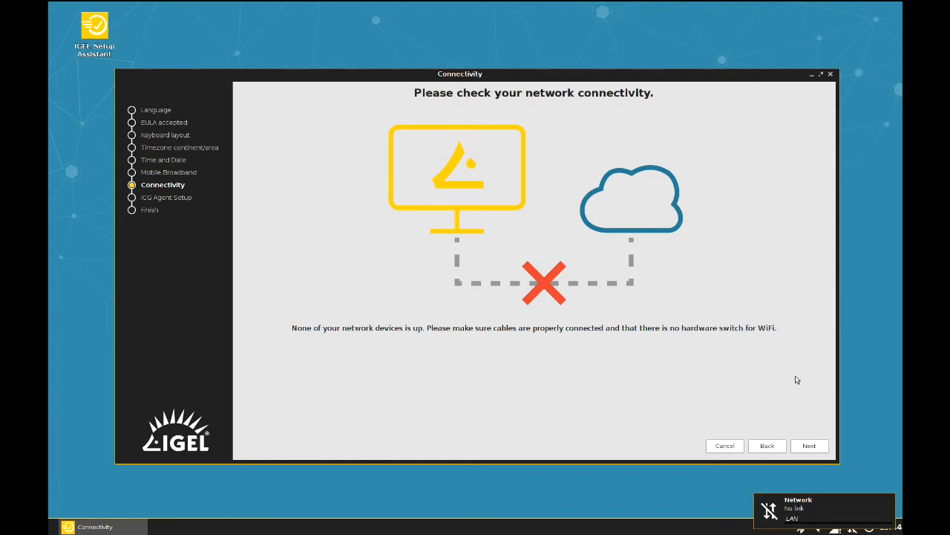
mouse_move(707, 369)
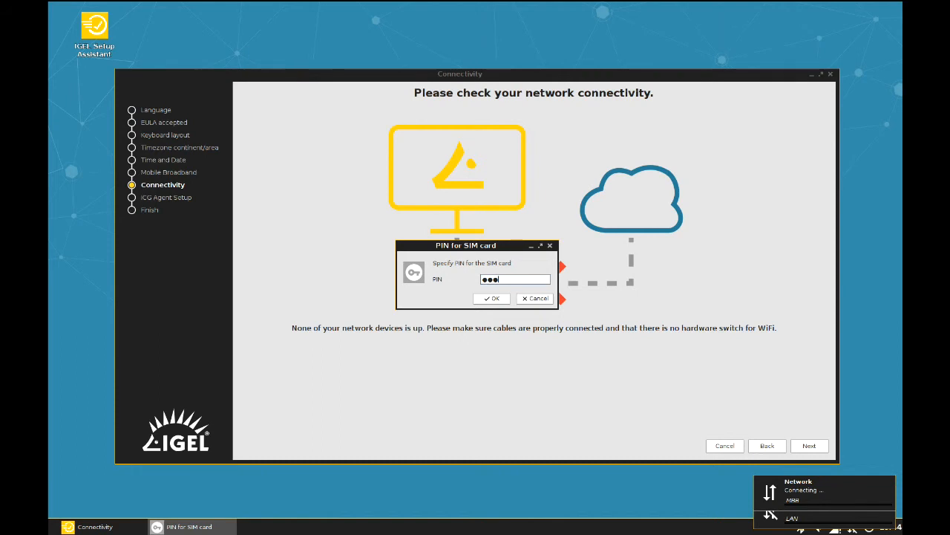
type("•")
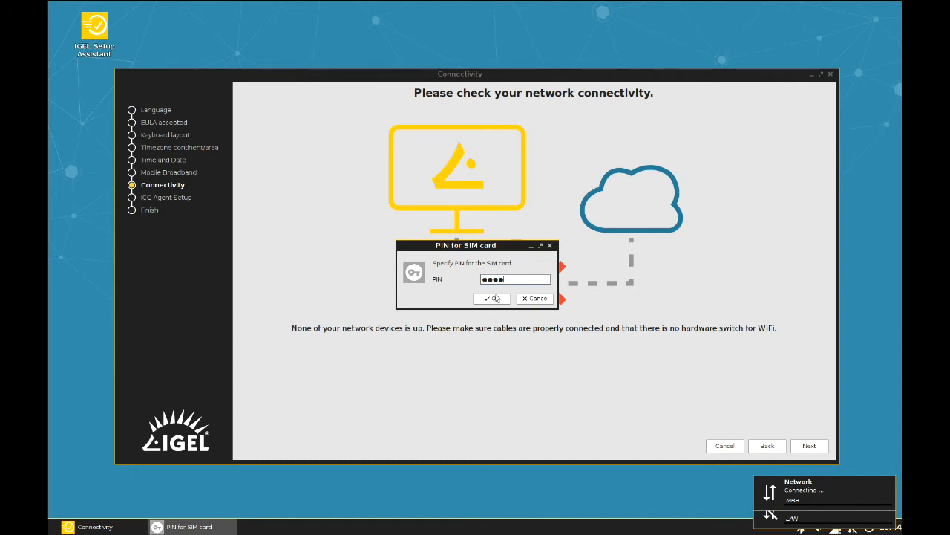
left_click(490, 297)
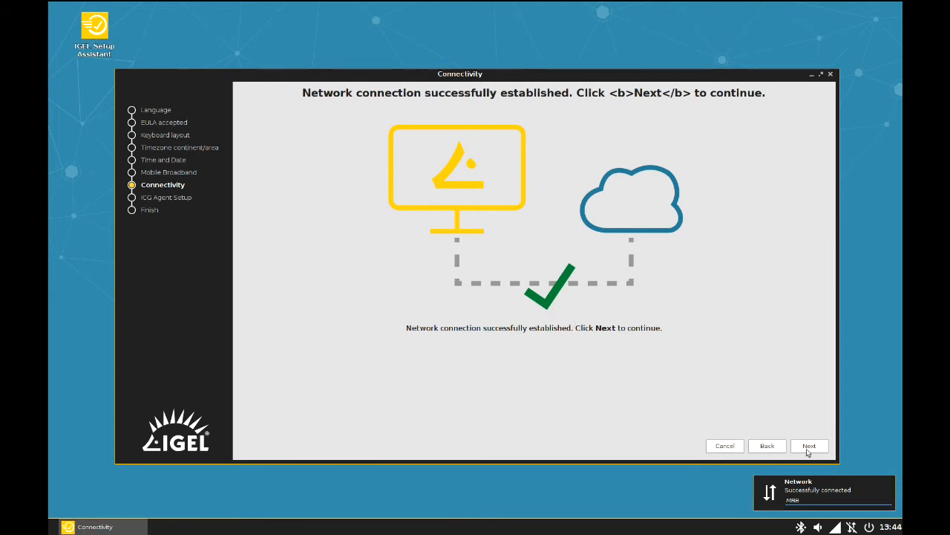
- Continue after the connection succeeds, skip the ICG Agent setup and finish the configuration
left_click(807, 445)
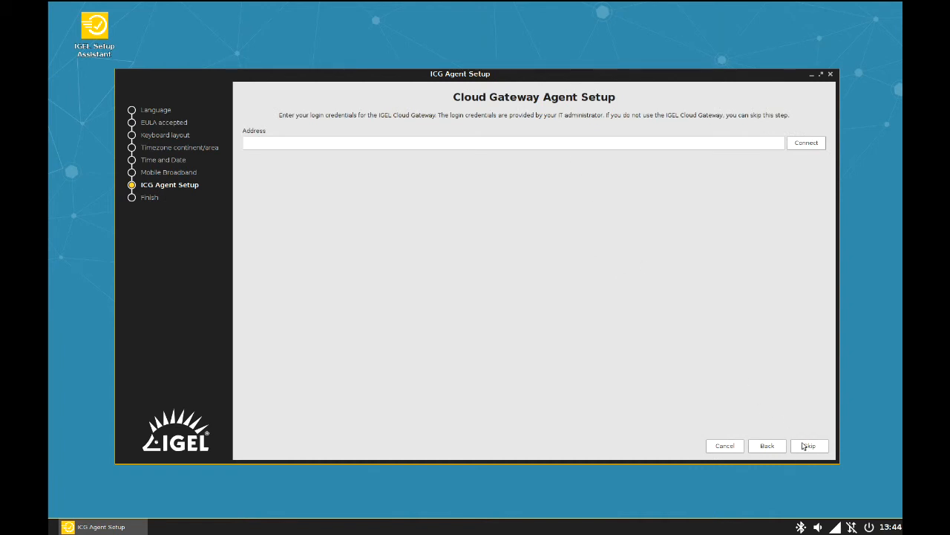
left_click(808, 446)
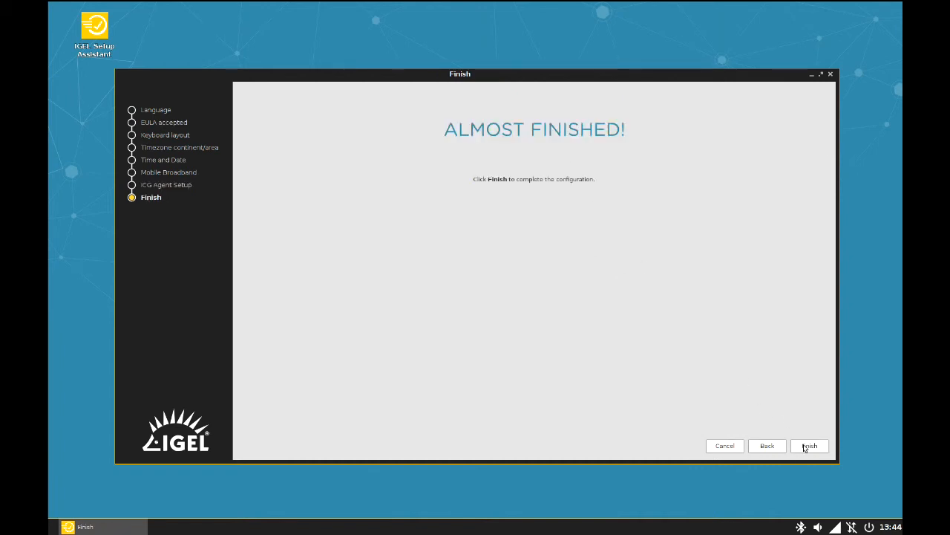
left_click(808, 446)
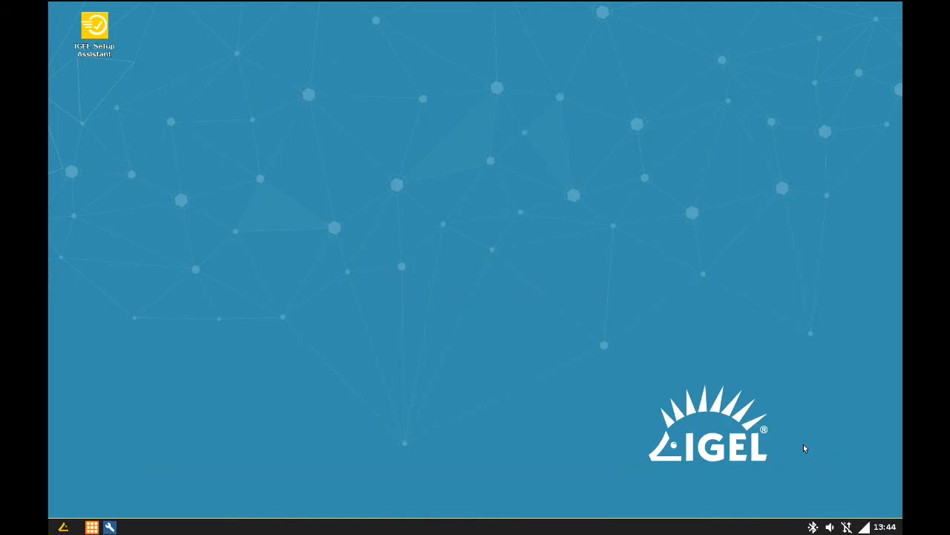
mouse_move(787, 422)
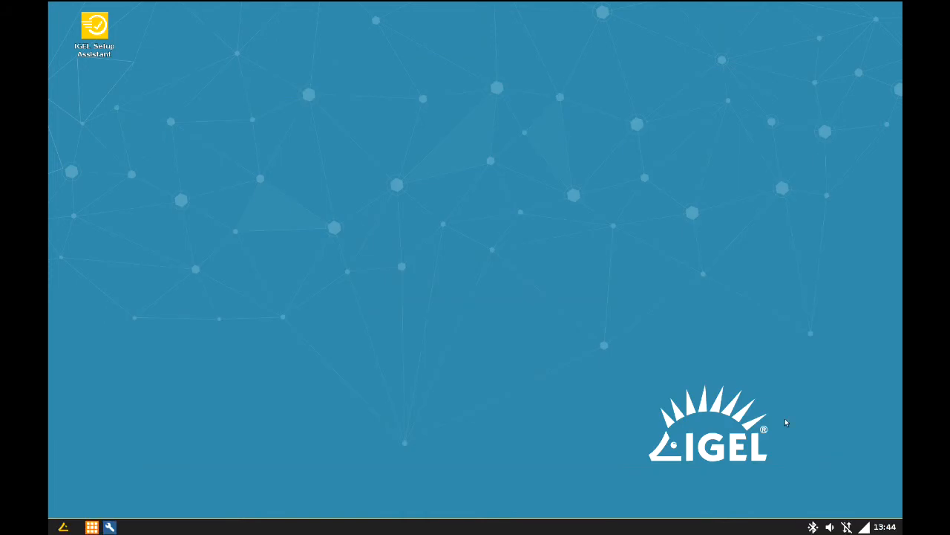
mouse_move(519, 211)
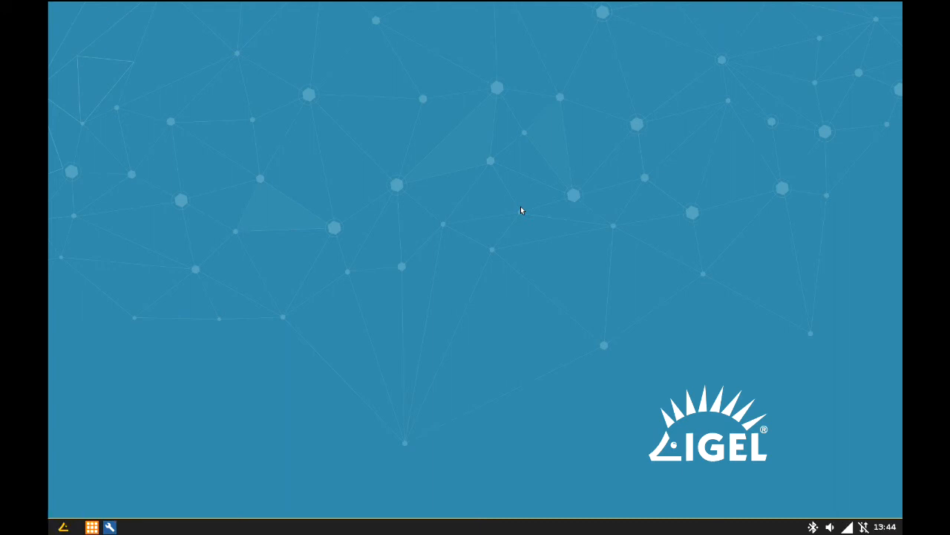
mouse_move(253, 122)
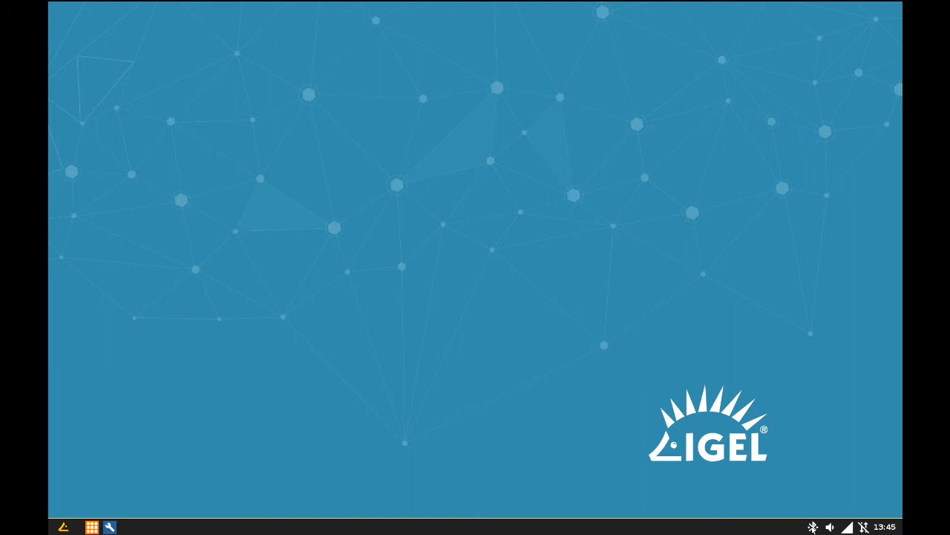
- Show the Bluetooth paired devices list from the system tray with the K370/K375 keyboard listed
left_click(812, 526)
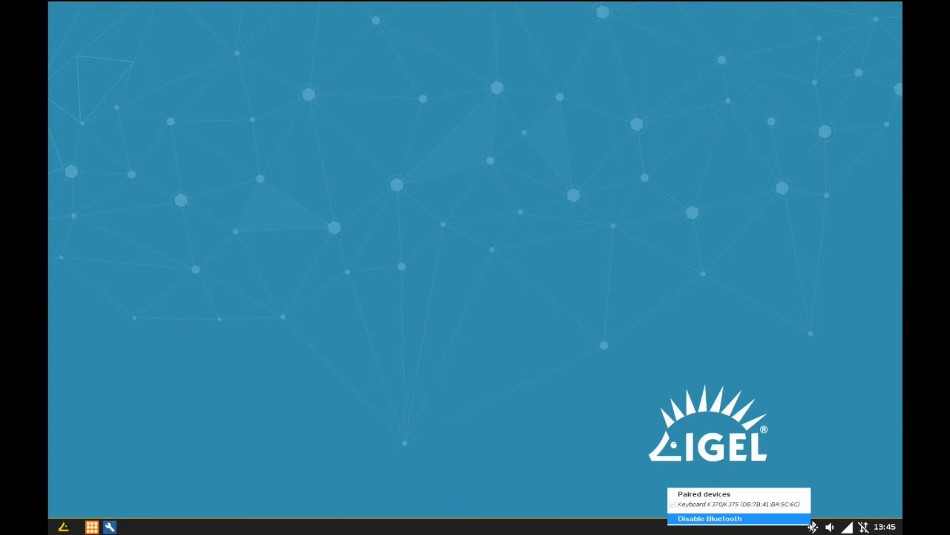
mouse_move(883, 501)
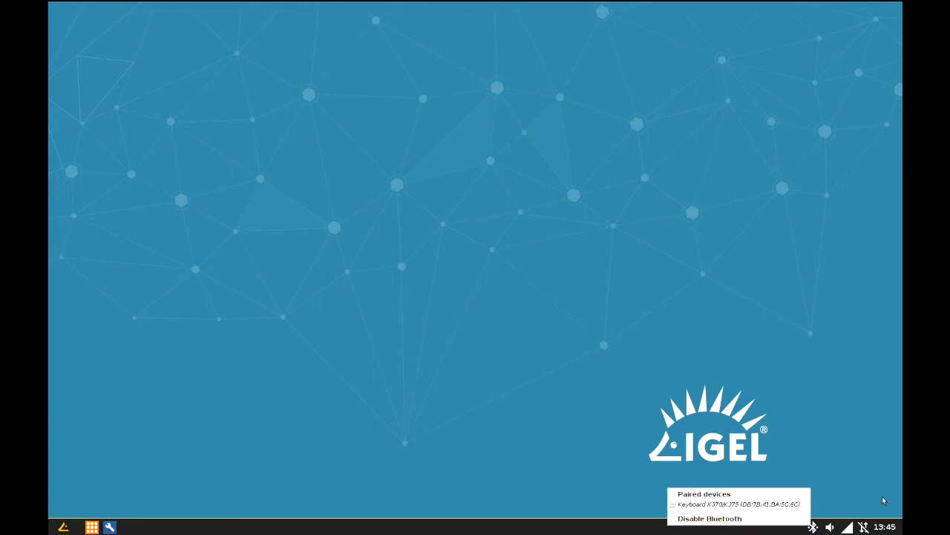